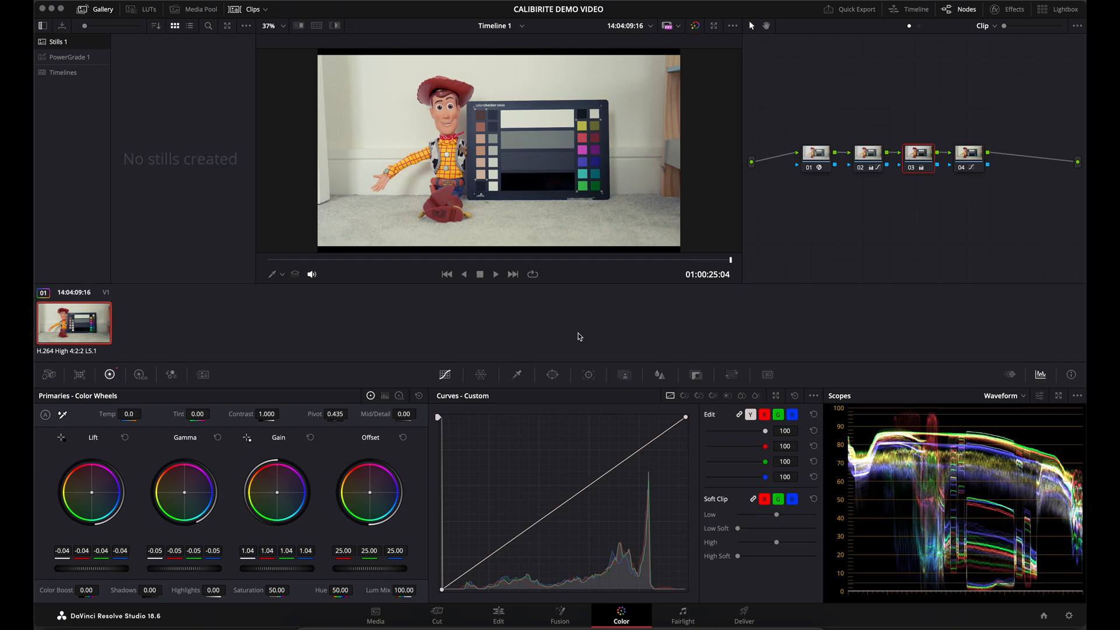
mouse_move(521, 323)
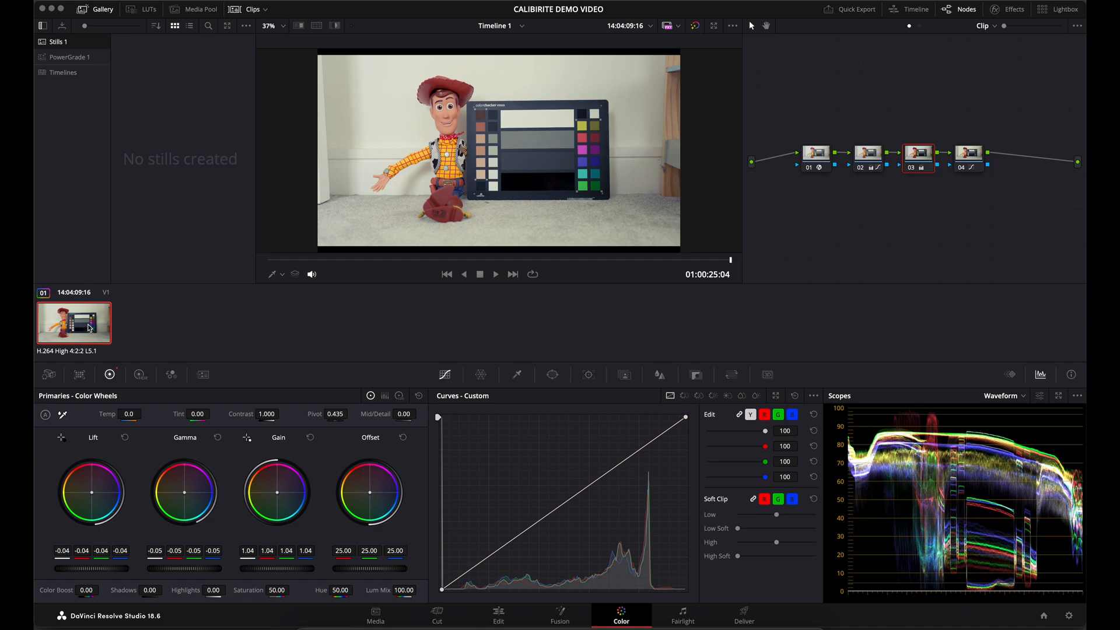
- Bring up the graded clip's context menu to reach the Generate LUT cube options
right_click(73, 322)
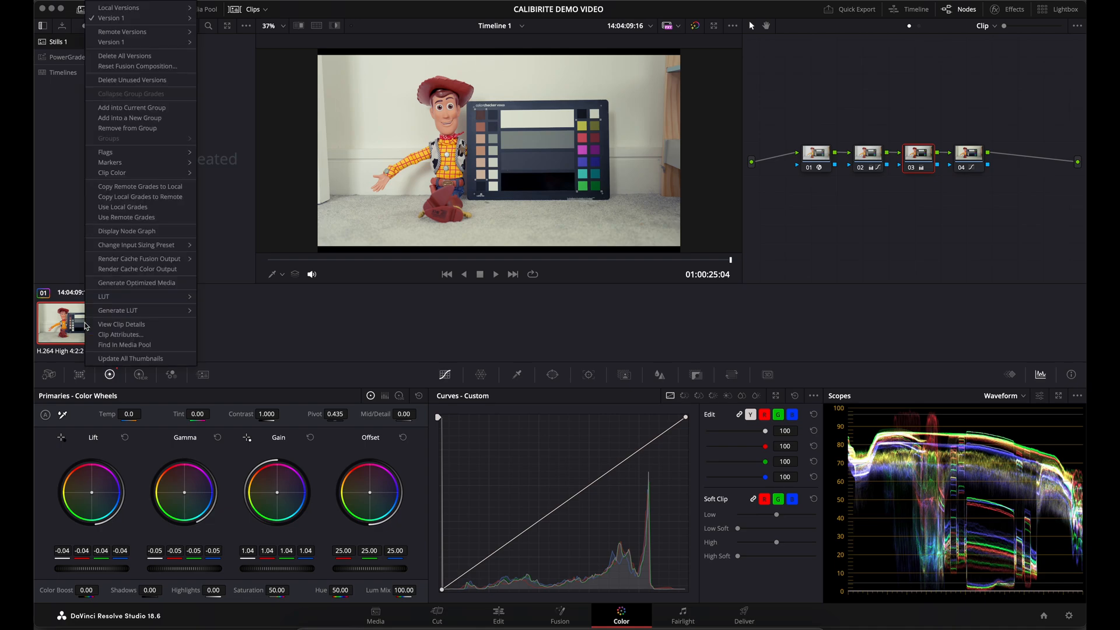
mouse_move(118, 310)
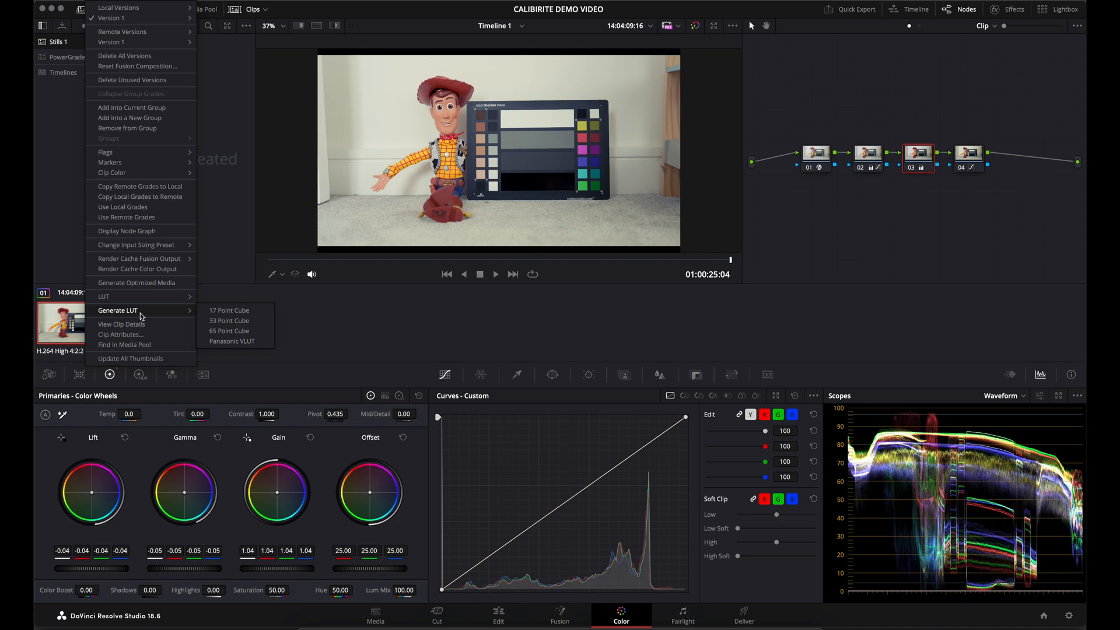
mouse_move(229, 320)
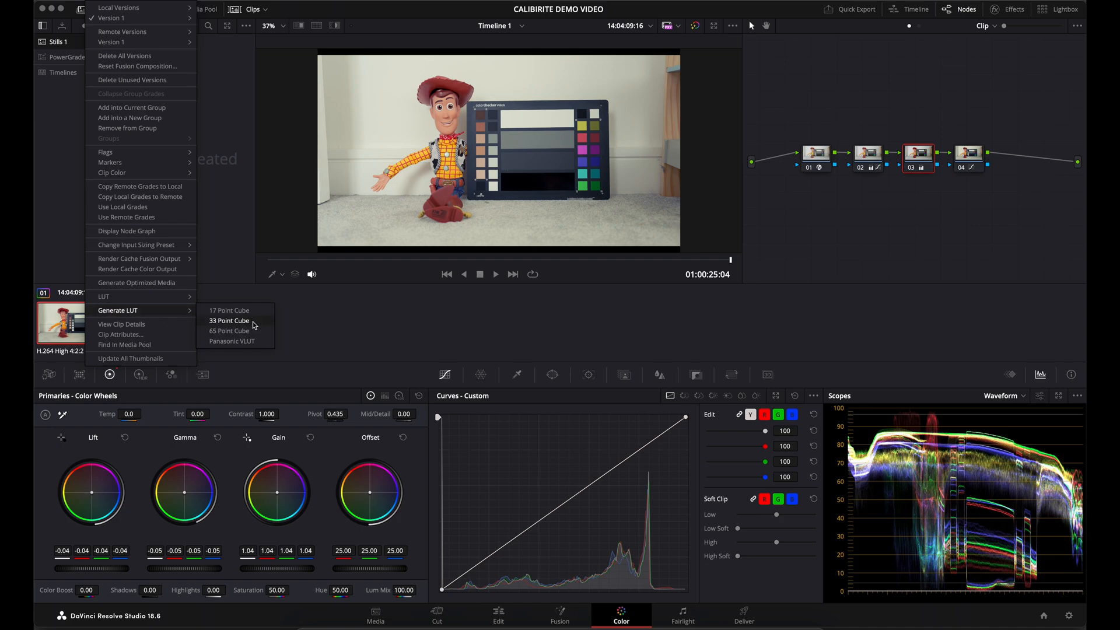
mouse_move(254, 331)
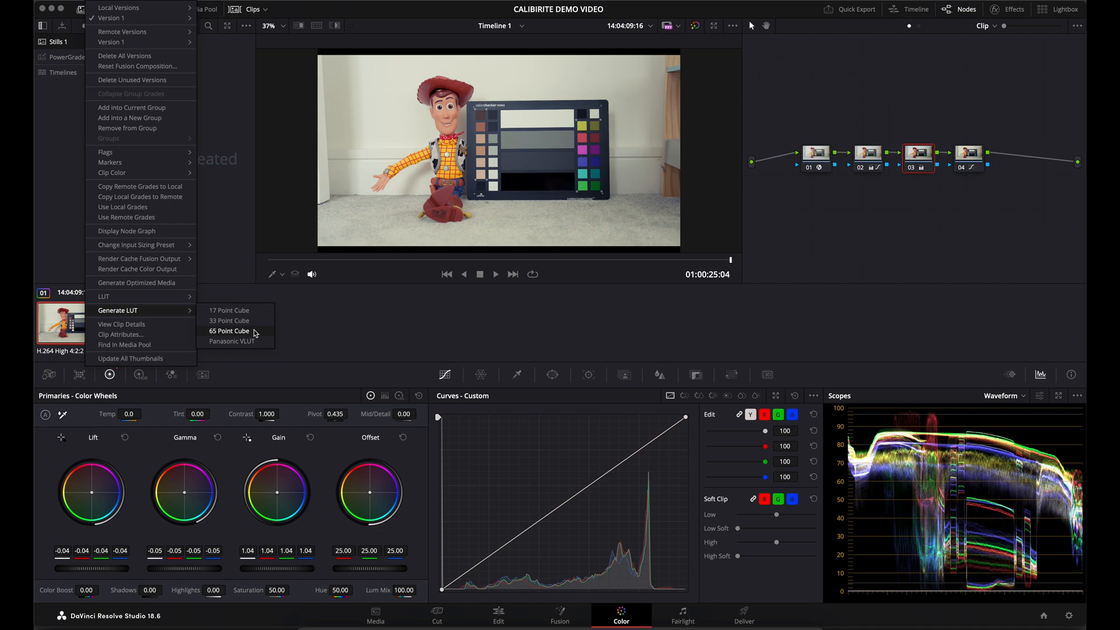
mouse_move(257, 321)
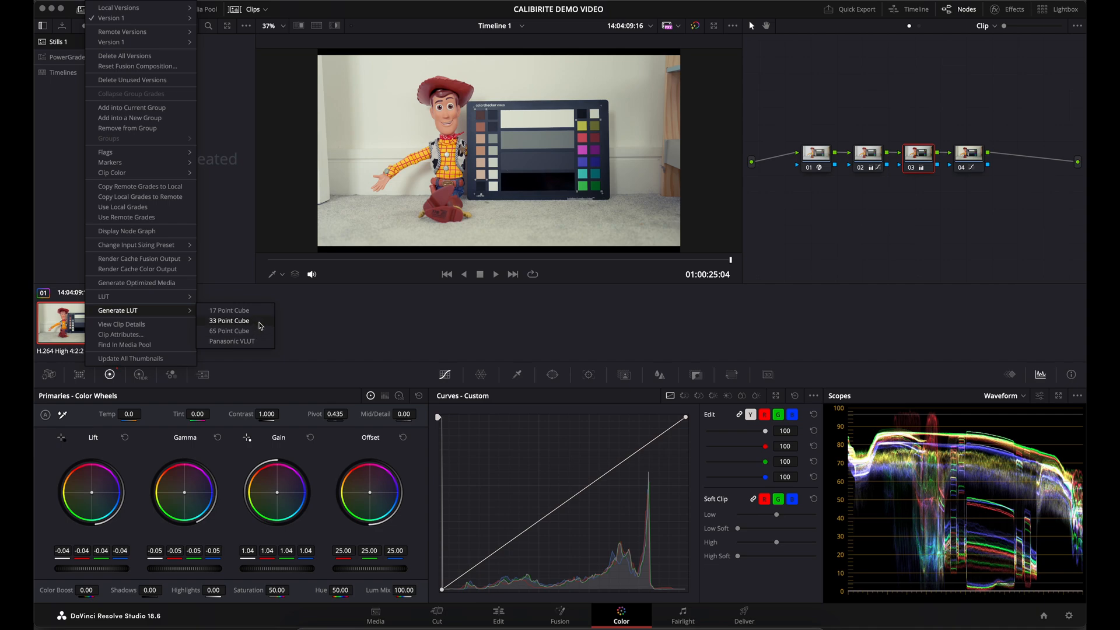
mouse_move(262, 326)
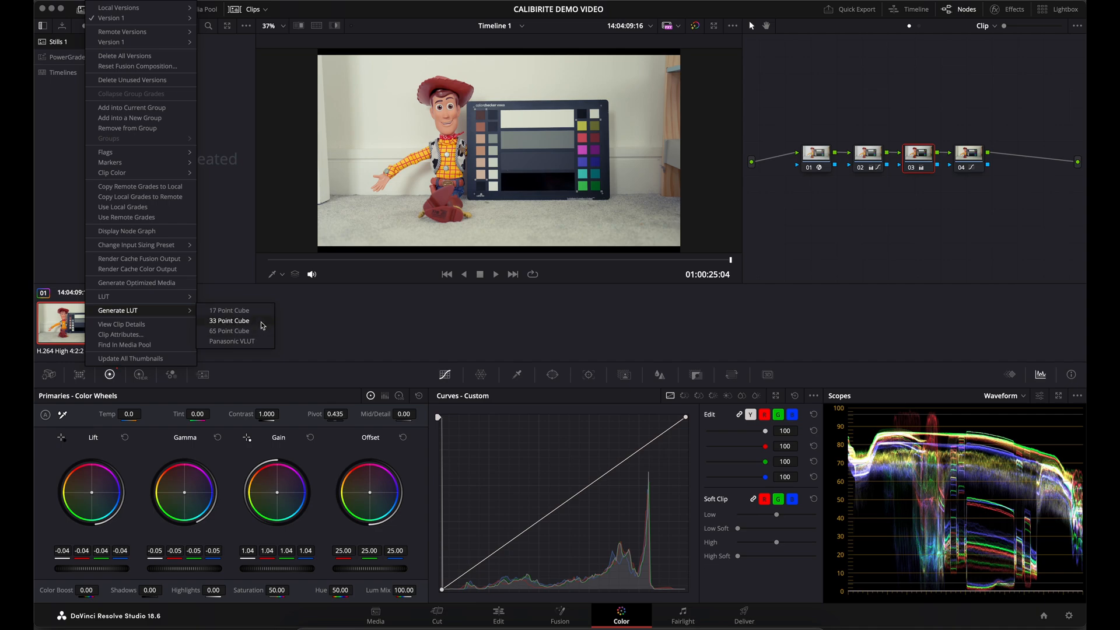
mouse_move(259, 328)
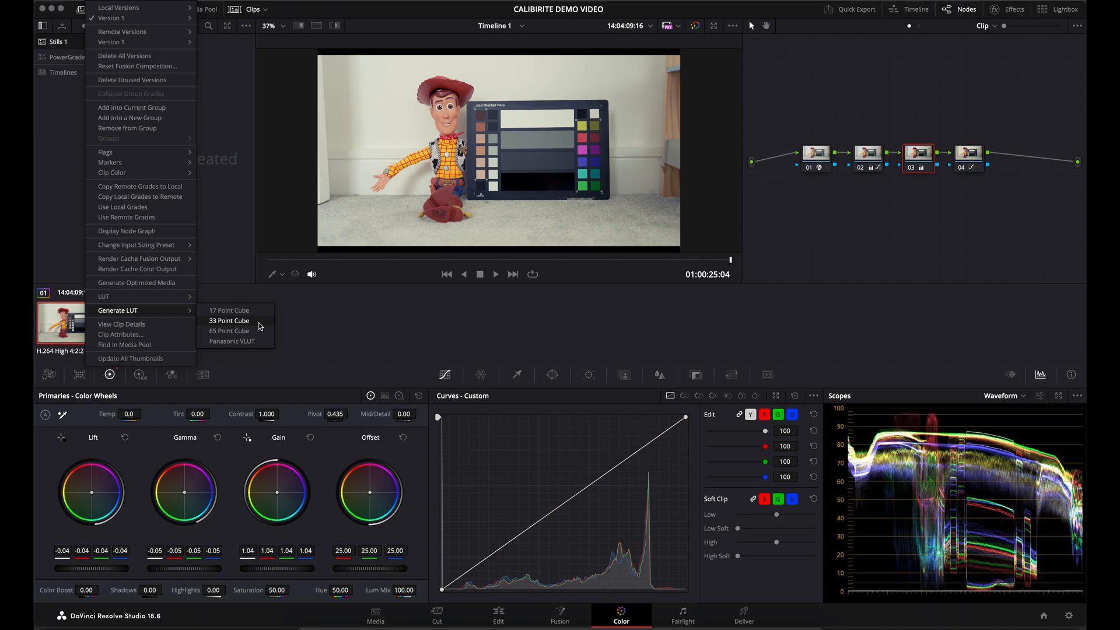
mouse_move(258, 325)
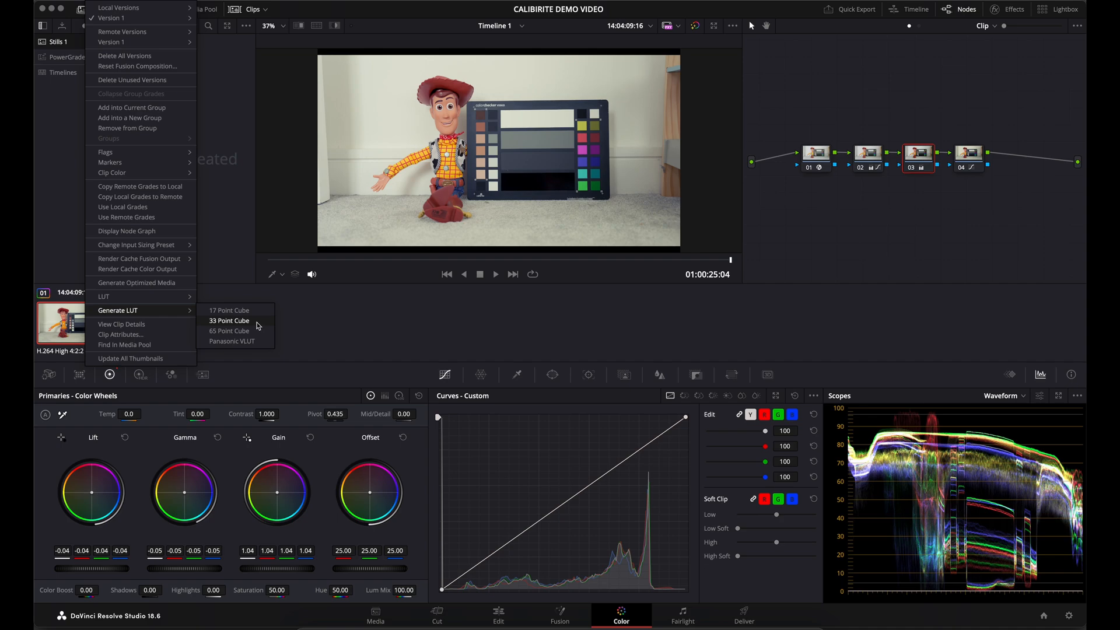
- Generate a 33 Point Cube LUT and save it to the Desktop as New Lut
left_click(228, 321)
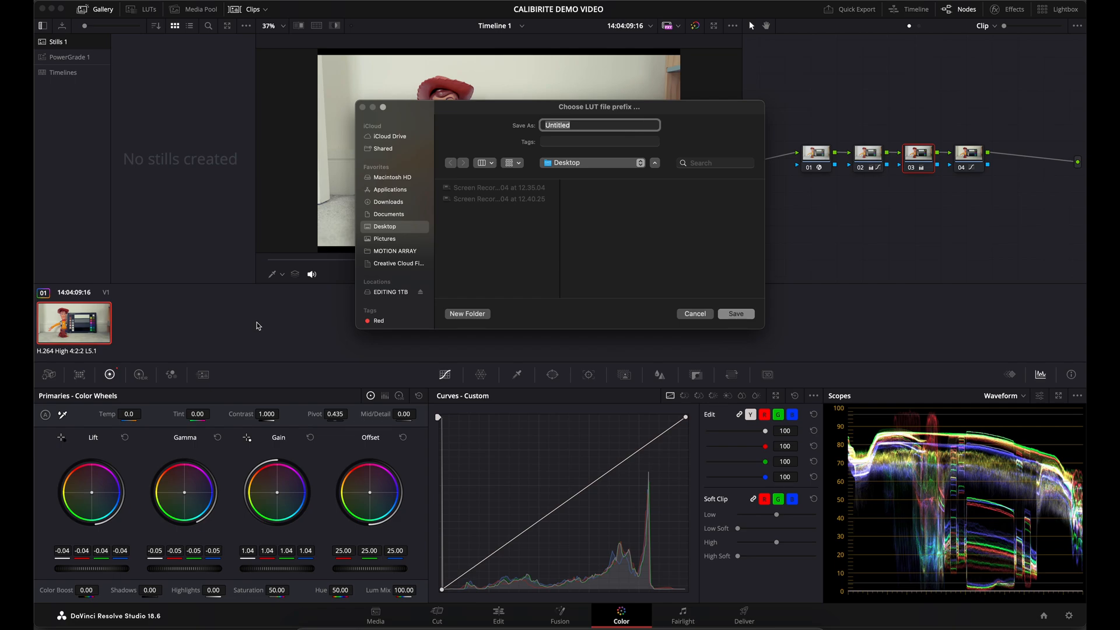
type("New Lut")
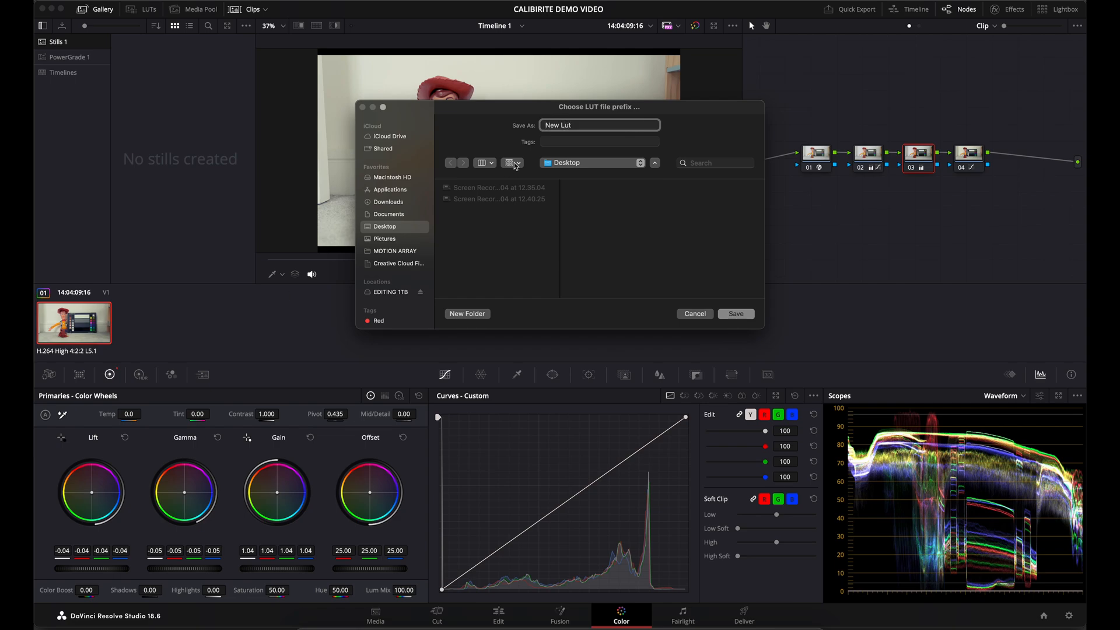
left_click(735, 314)
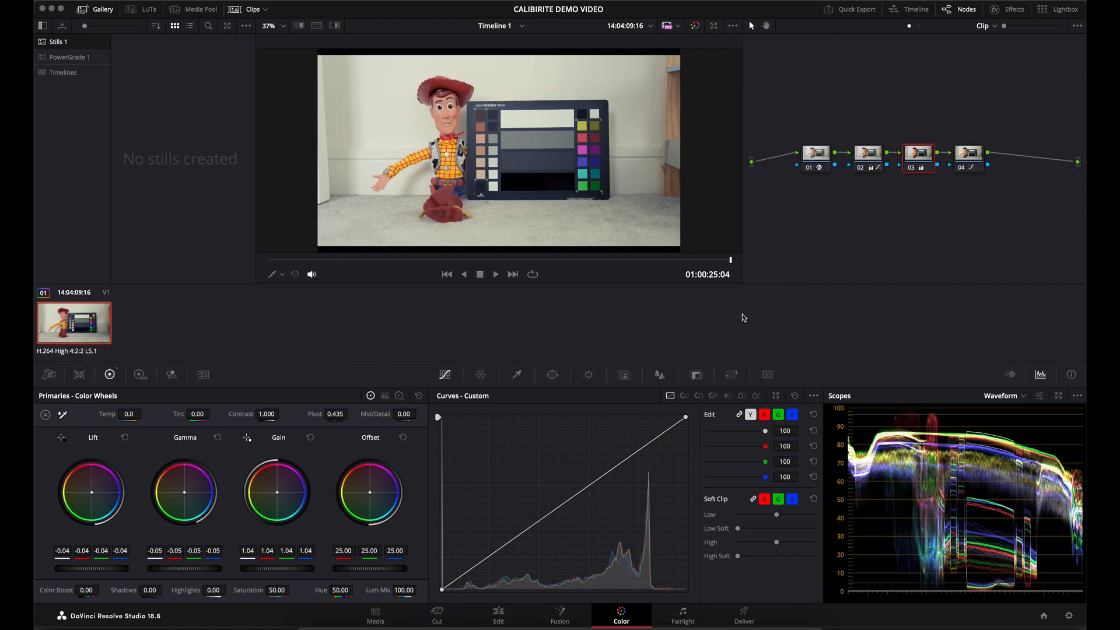
mouse_move(611, 264)
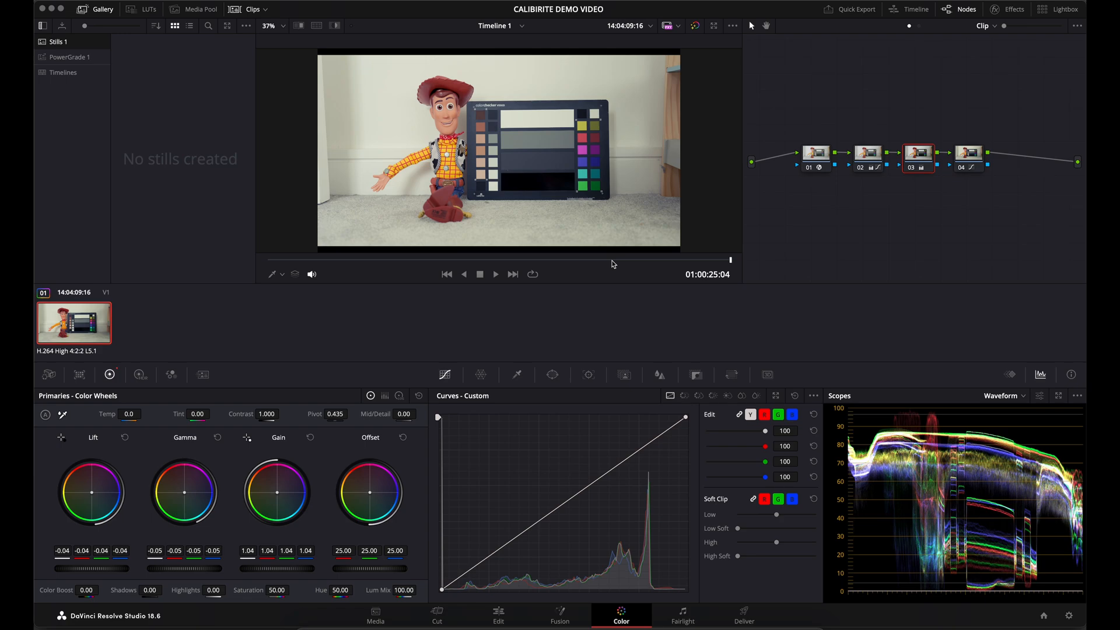
mouse_move(1071, 617)
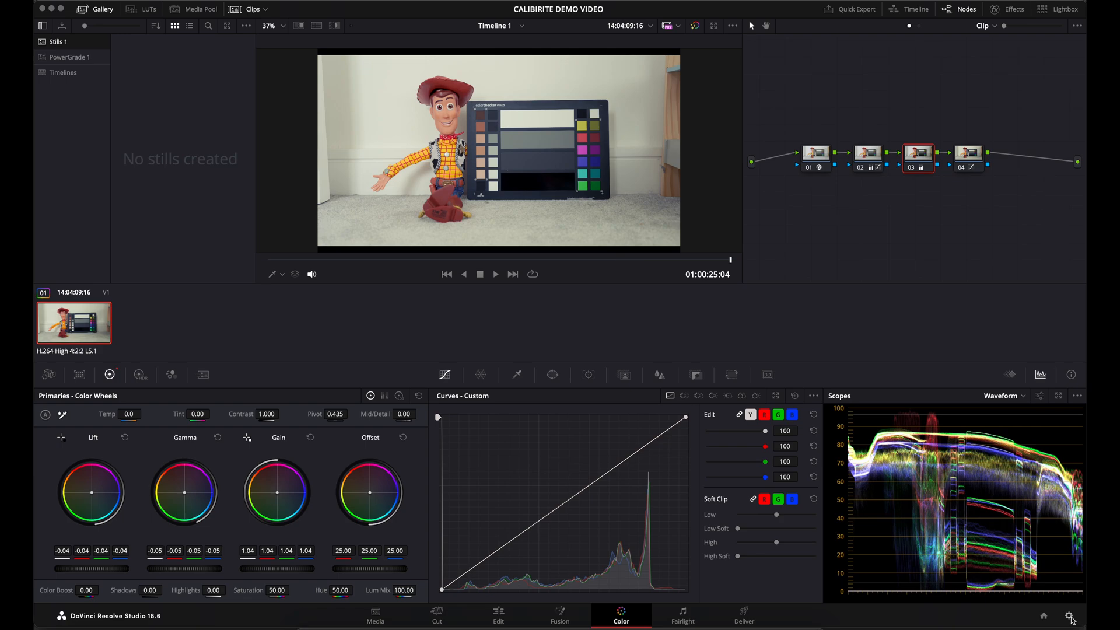
- Open Project Settings and launch Resolve's LUT folder from Color Management
left_click(1072, 616)
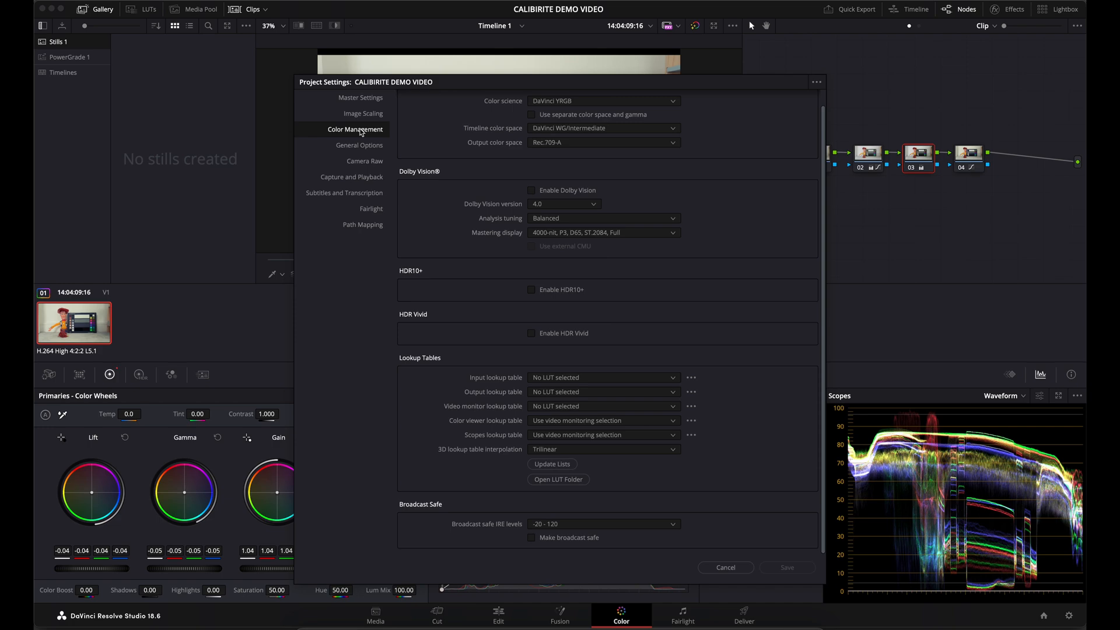
mouse_move(512, 388)
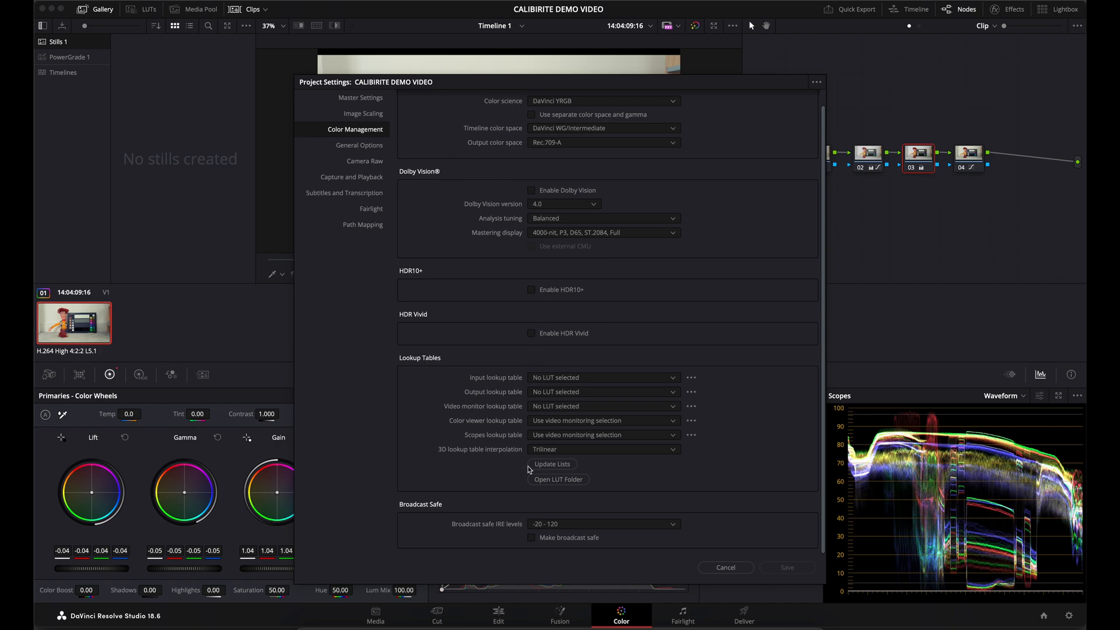
left_click(558, 480)
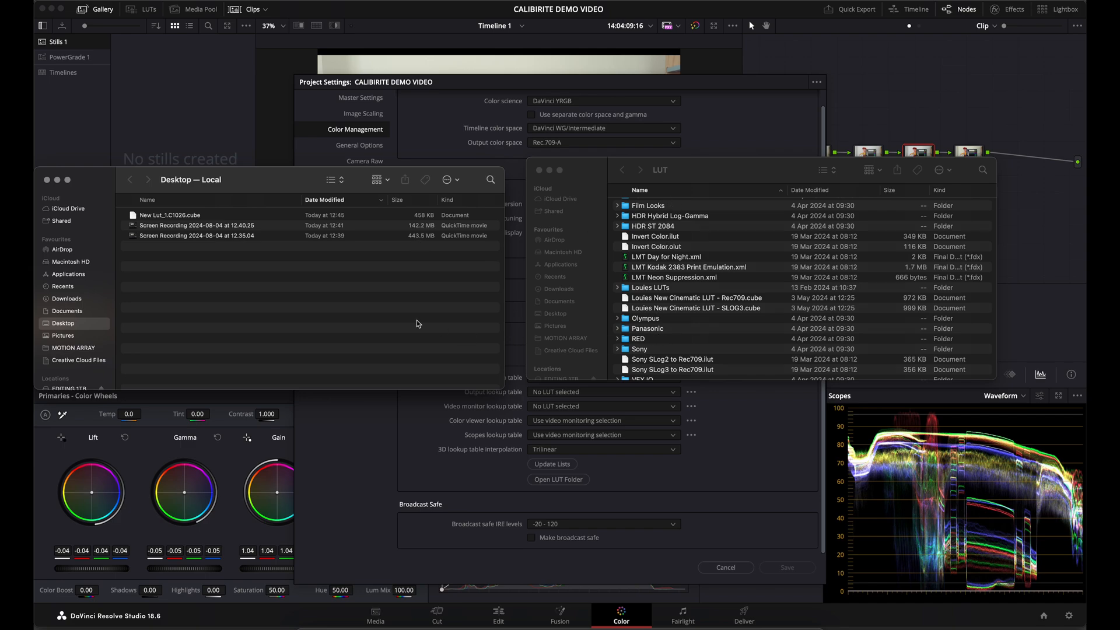
mouse_move(169, 203)
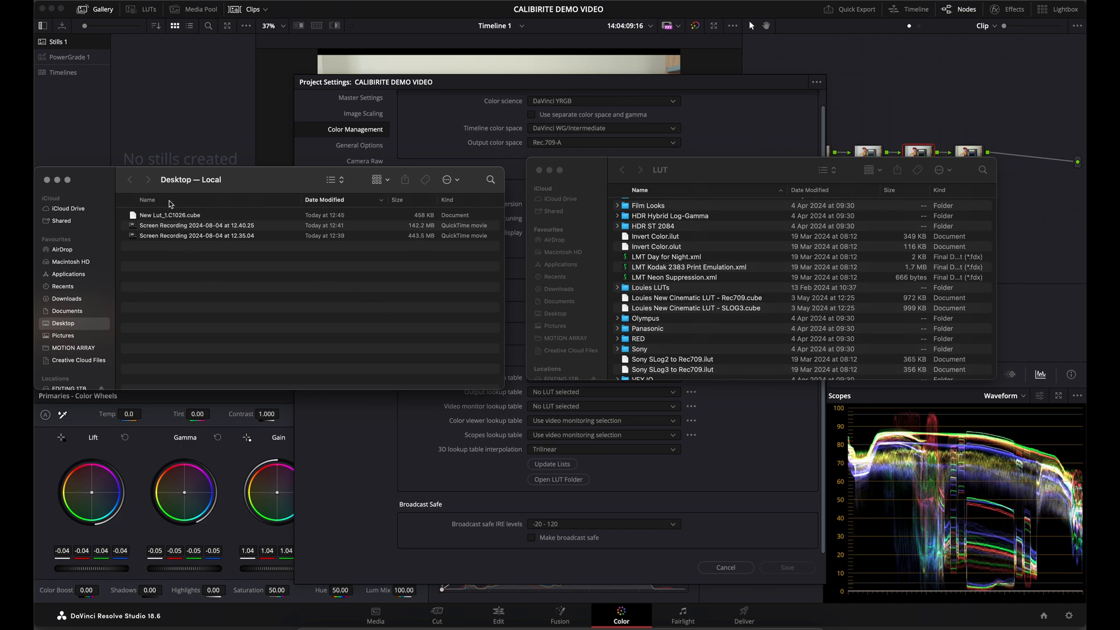
- Select New Lut_1.C1026.cube on the Desktop and copy it for the LUT folder
left_click(169, 215)
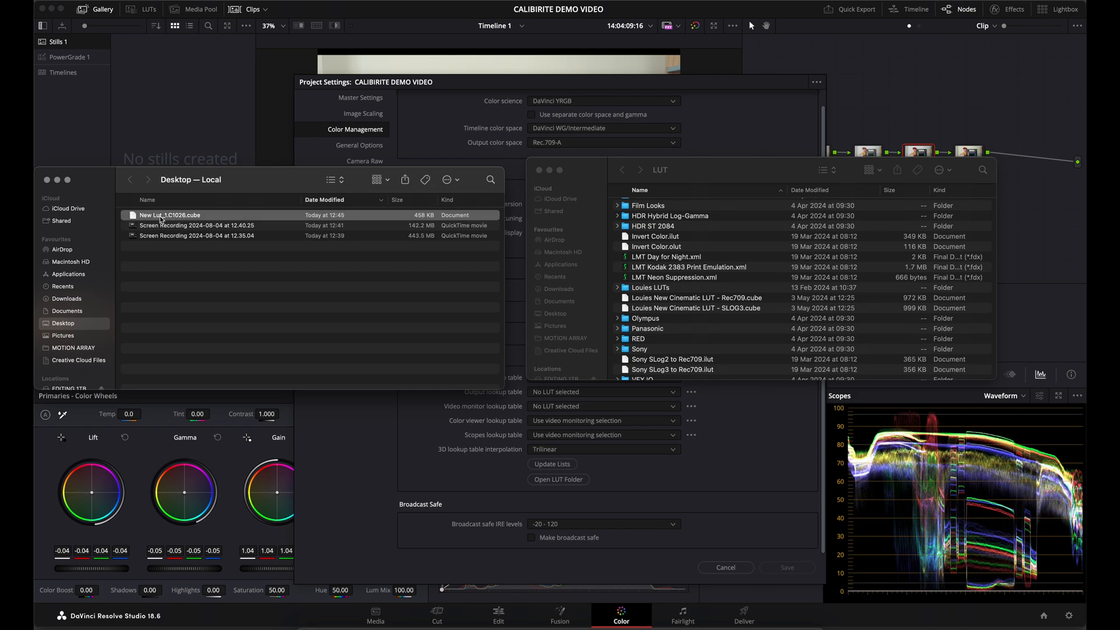
right_click(170, 215)
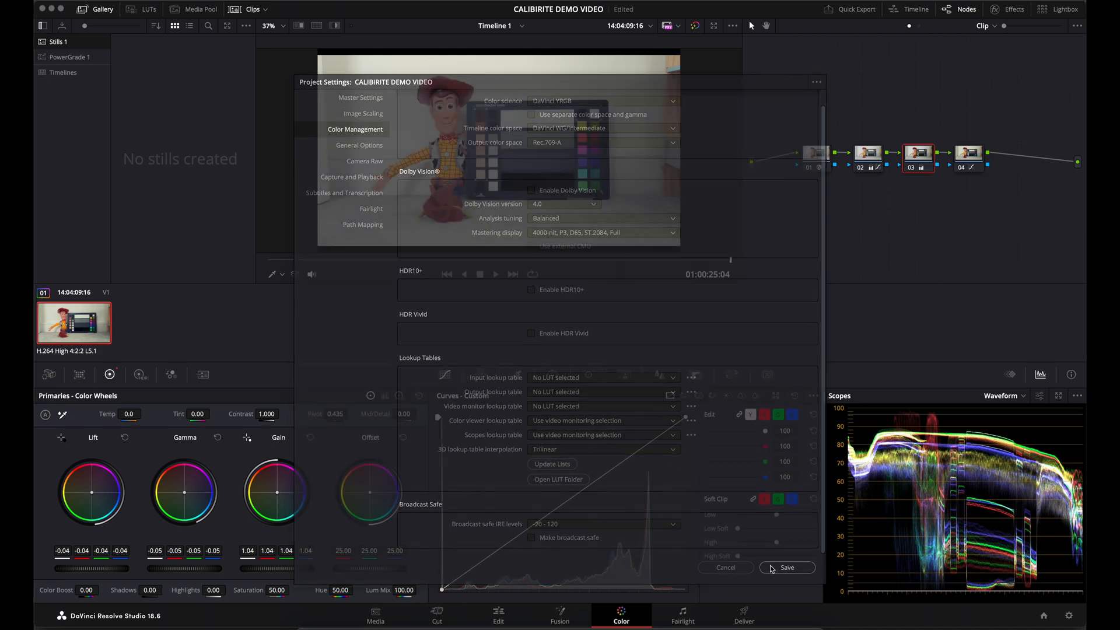
- Save Project Settings, then browse the LUTs panel down to New Lut
left_click(786, 567)
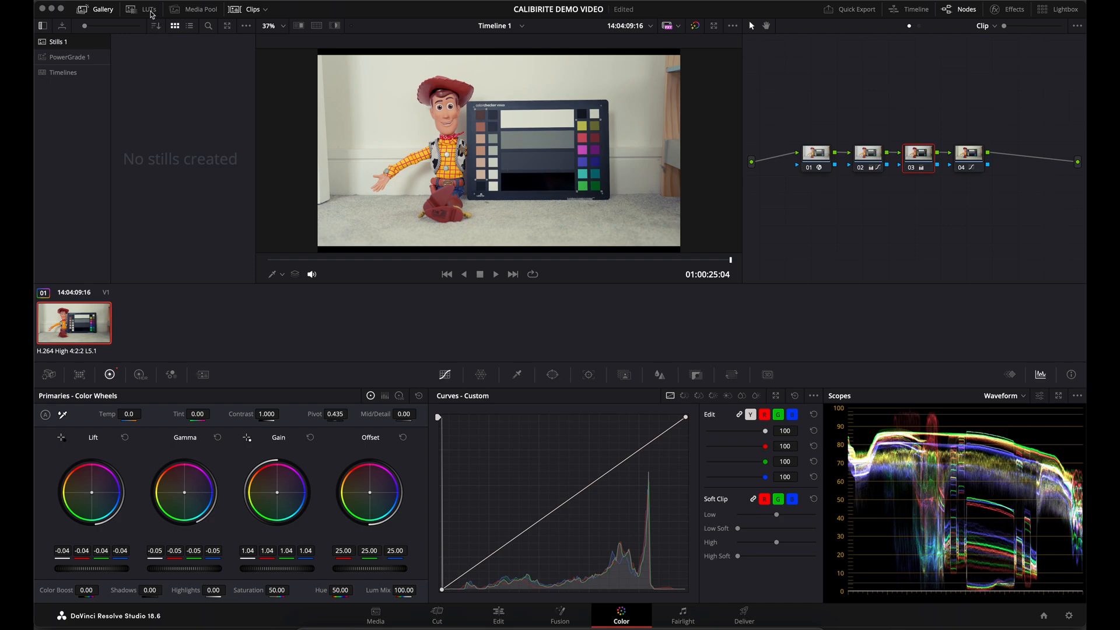
left_click(149, 8)
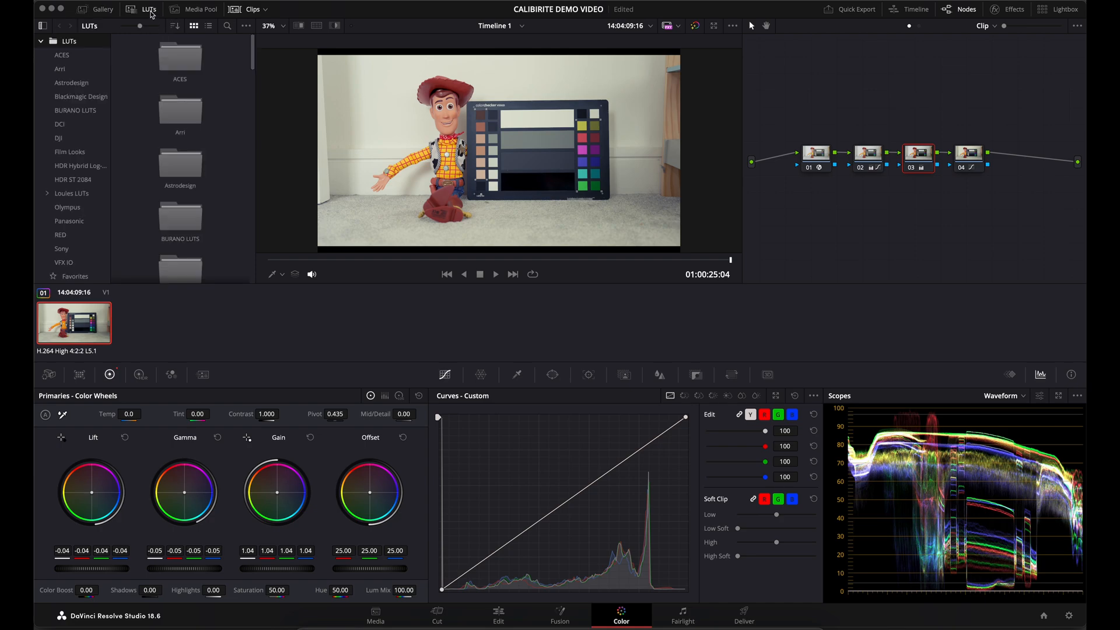
scroll("down", 3)
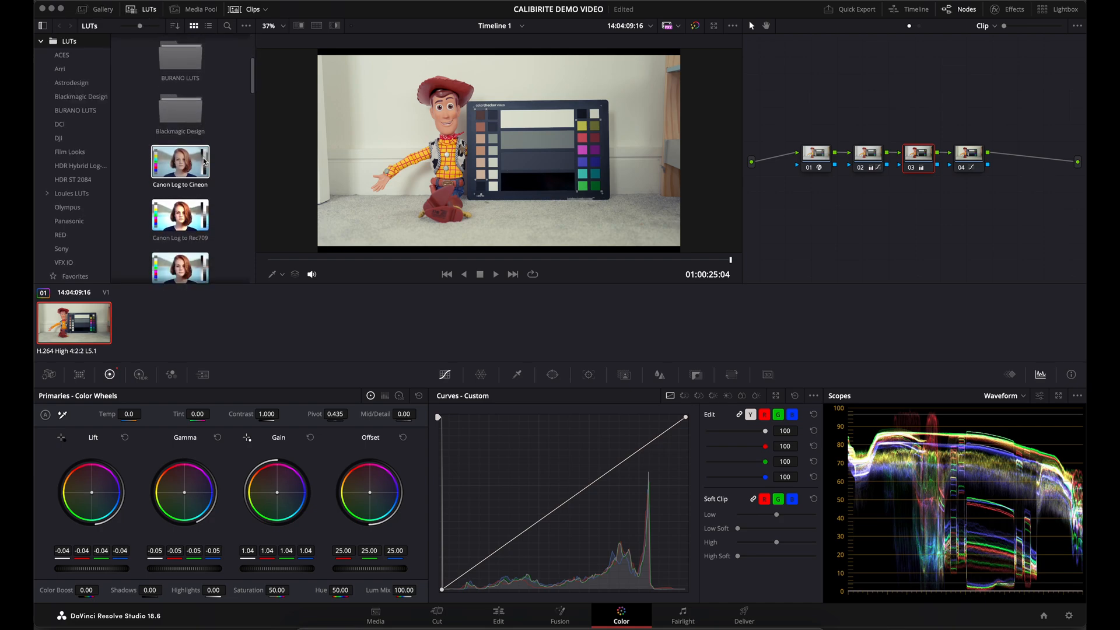
scroll("down", 3)
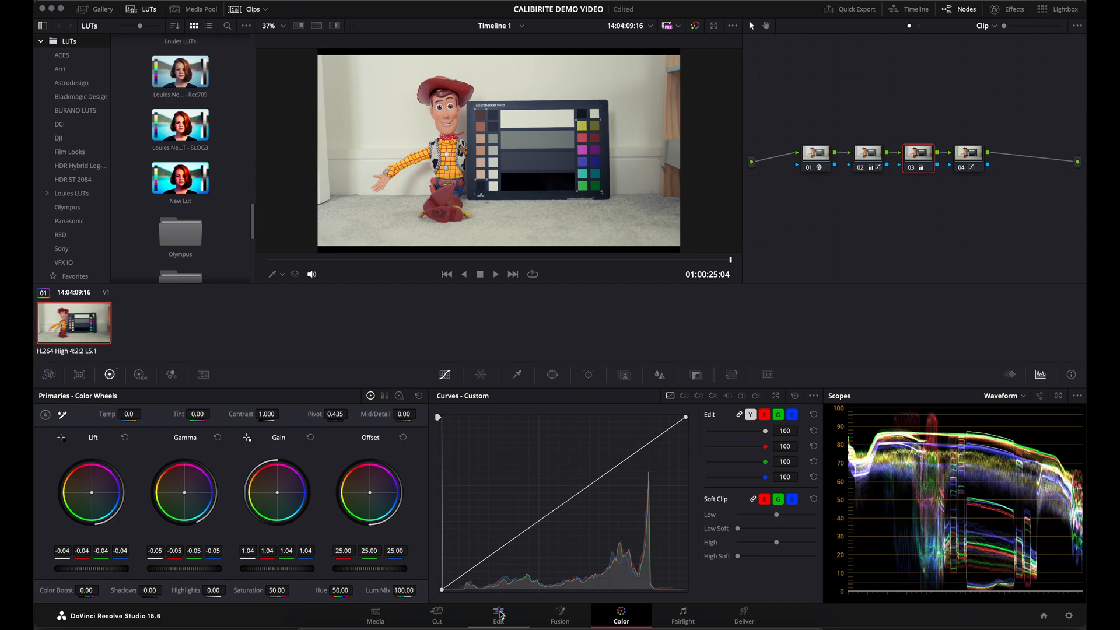
- Check the duplicated C1026.MP4 clip on the Edit page, then return to Color
left_click(498, 616)
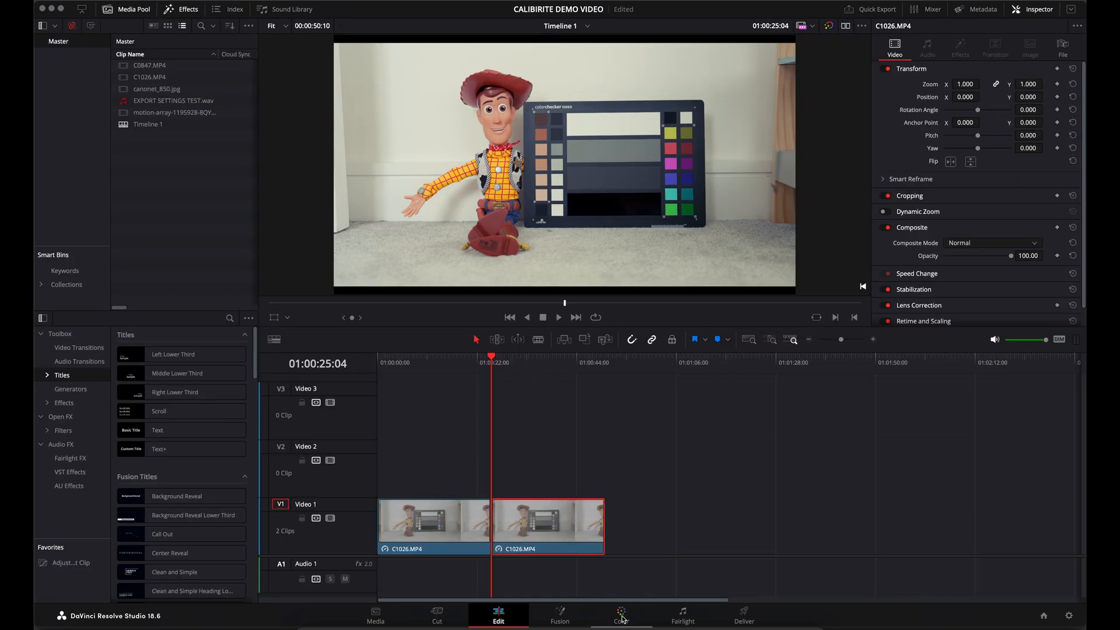
left_click(620, 616)
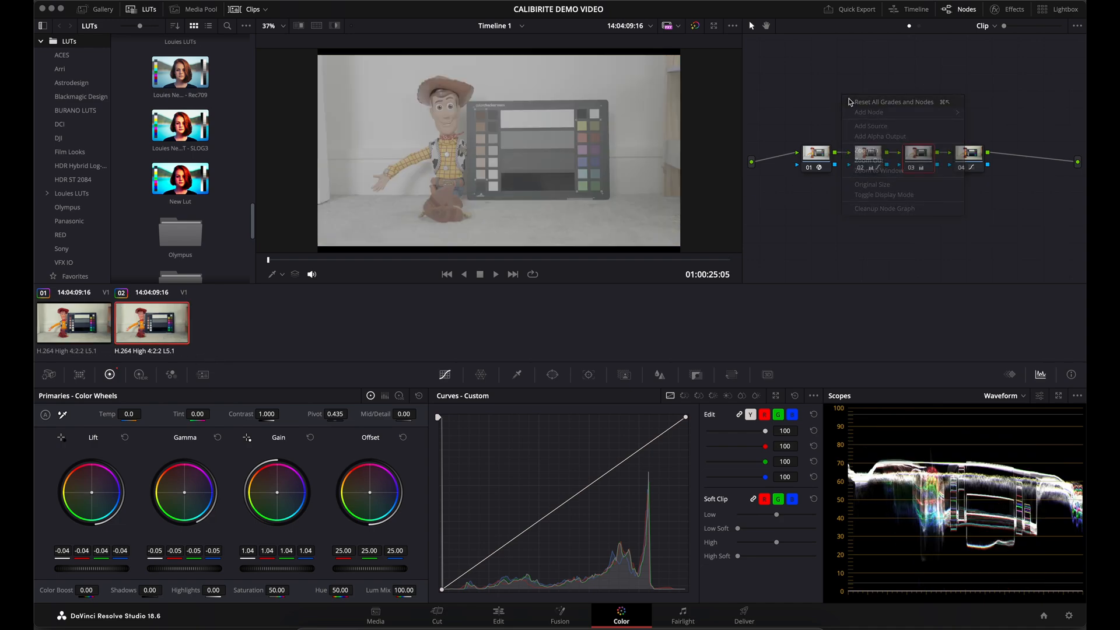
- Reset clip 02's grades and nodes, apply New Lut, and compare with clip 01
left_click(893, 102)
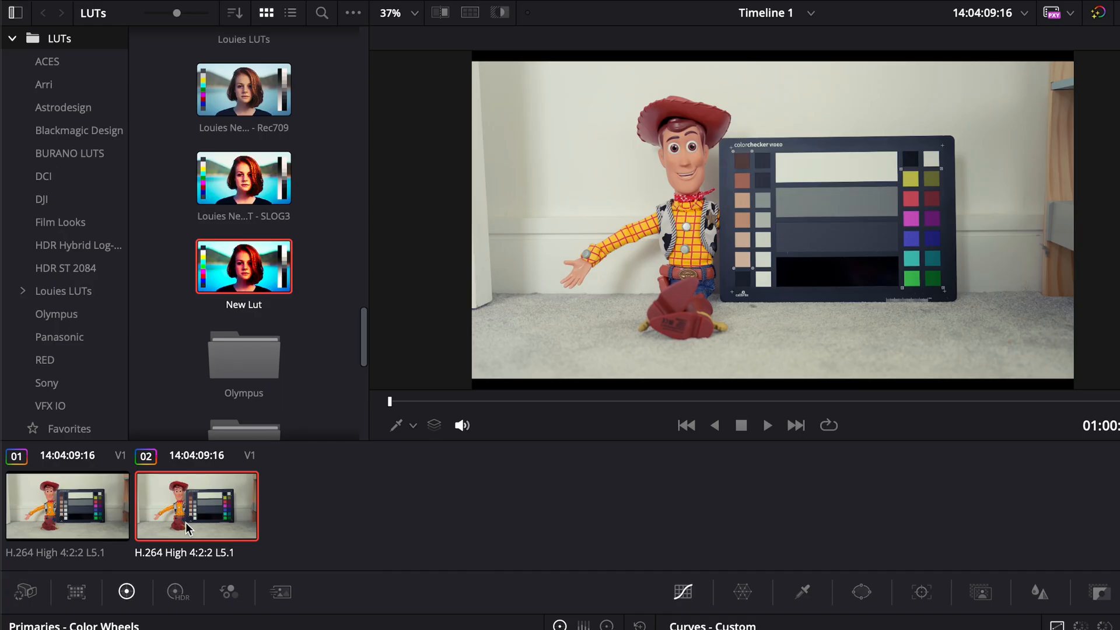
left_click(67, 505)
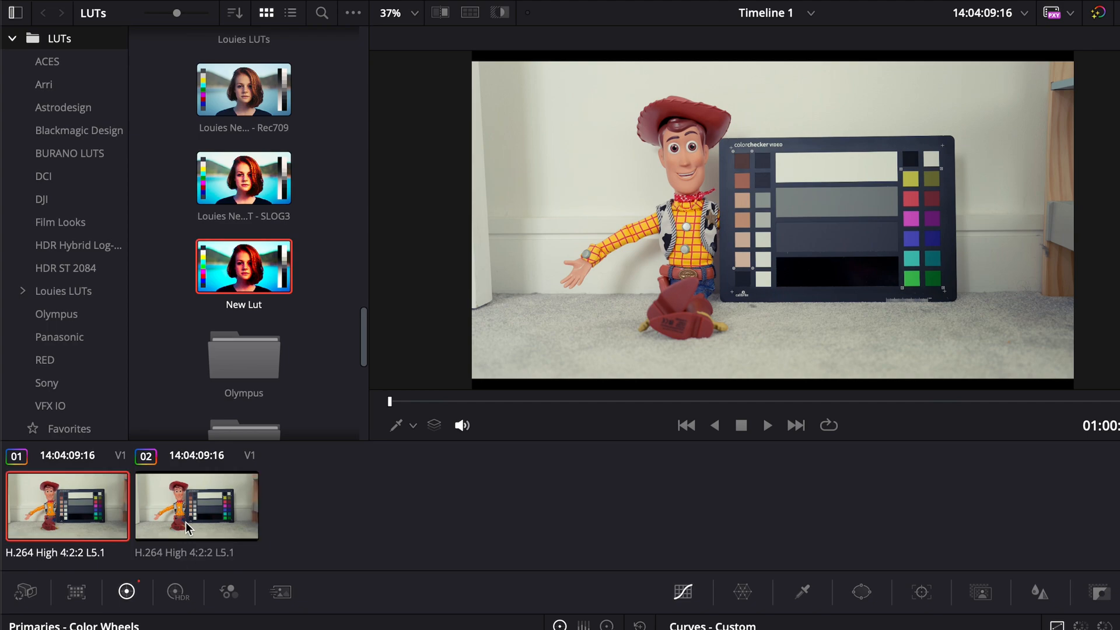
left_click(196, 506)
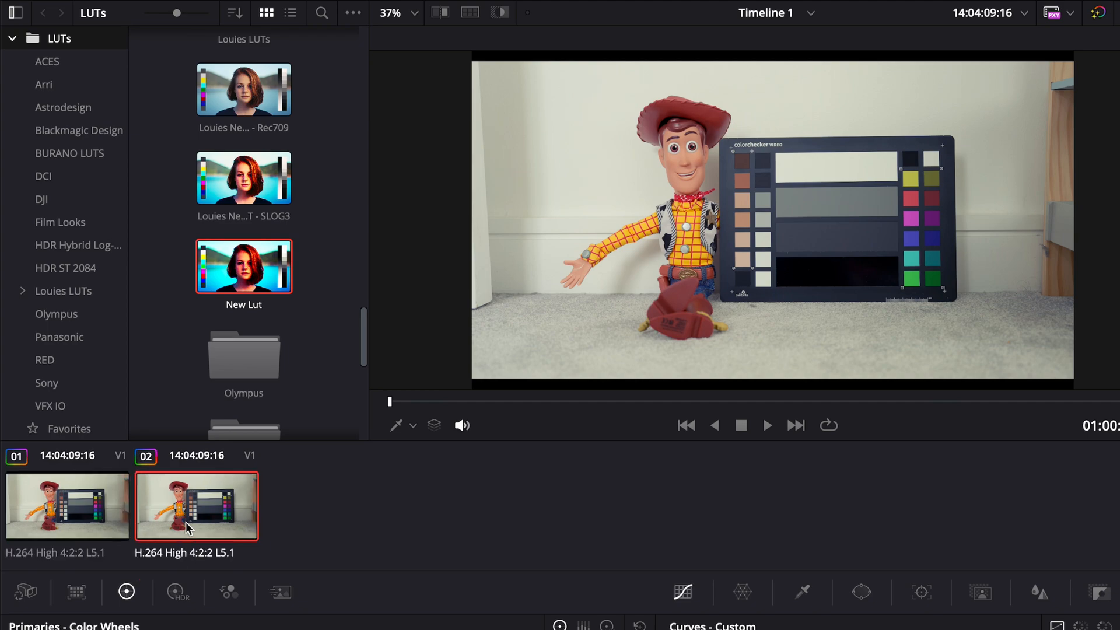